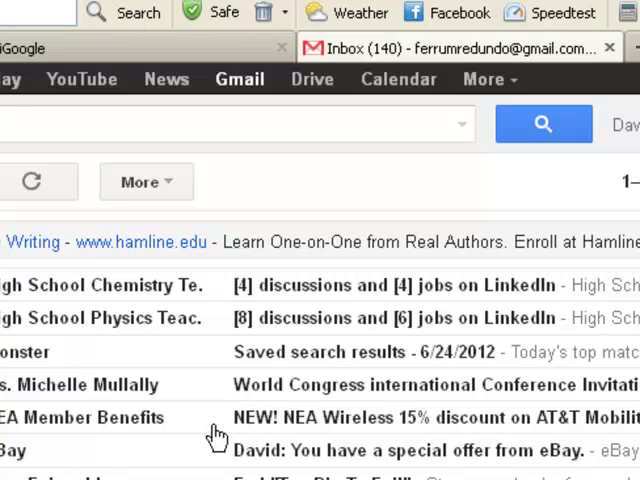
mouse_move(218, 438)
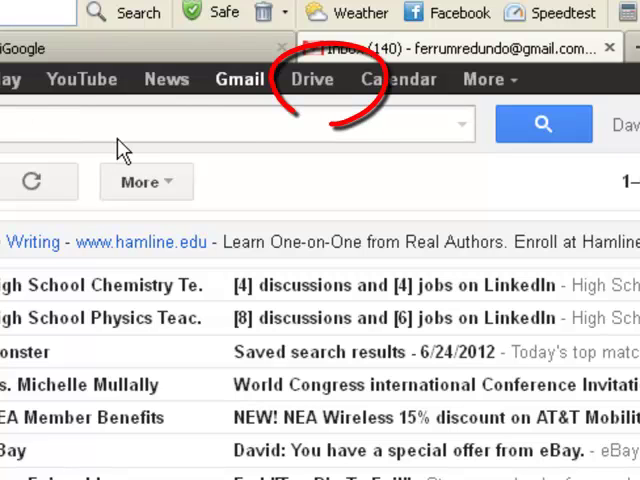
mouse_move(280, 110)
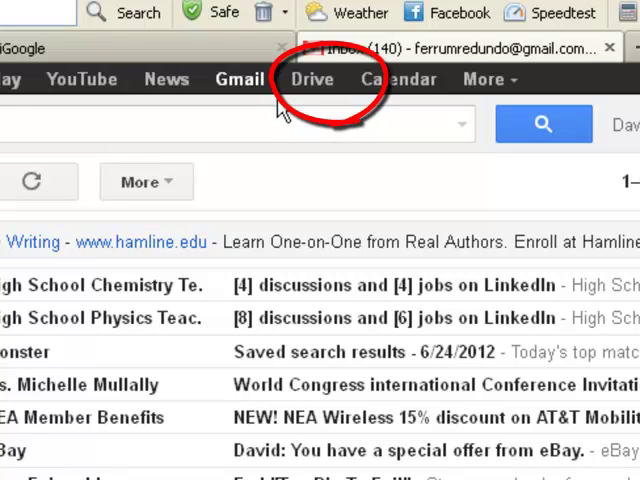
mouse_move(330, 104)
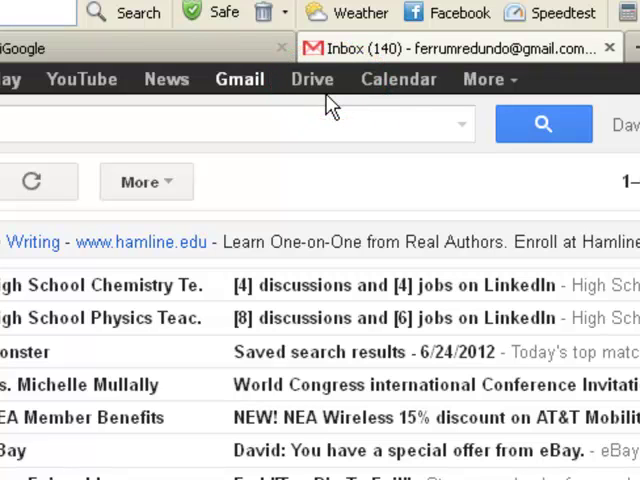
mouse_move(318, 90)
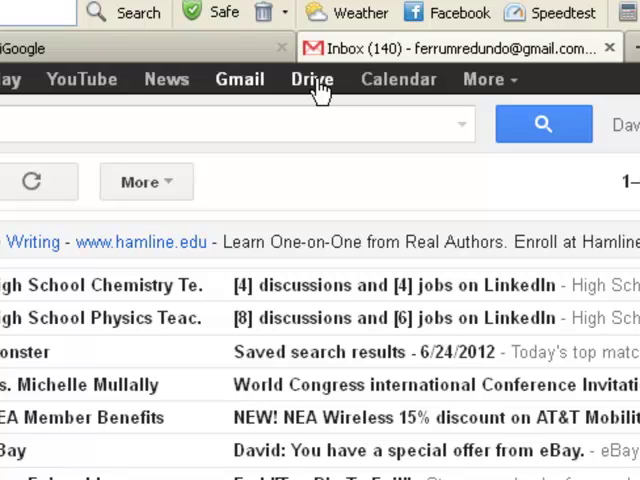
- Switch from the Gmail inbox to Google Drive's My Drive file list
left_click(312, 80)
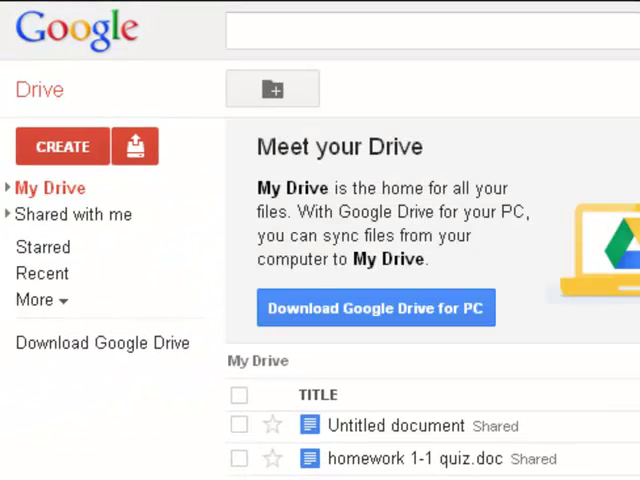
mouse_move(192, 172)
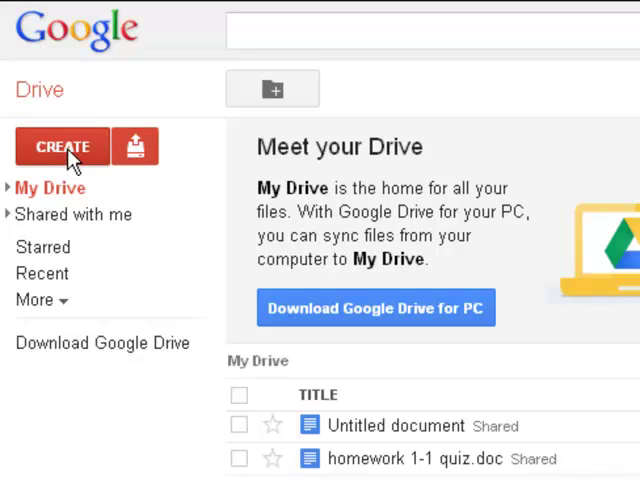
mouse_move(136, 146)
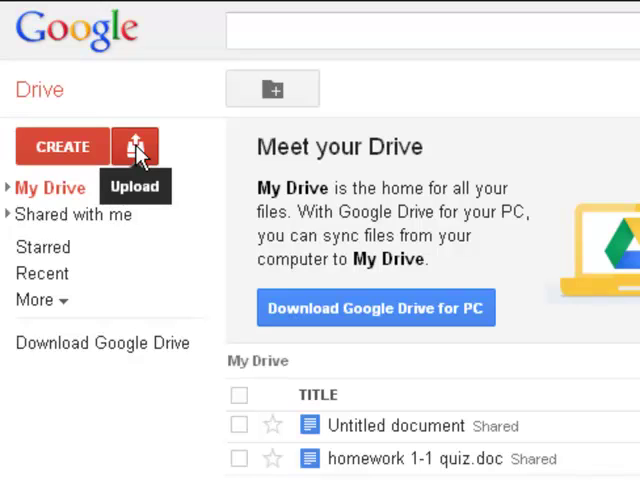
mouse_move(70, 148)
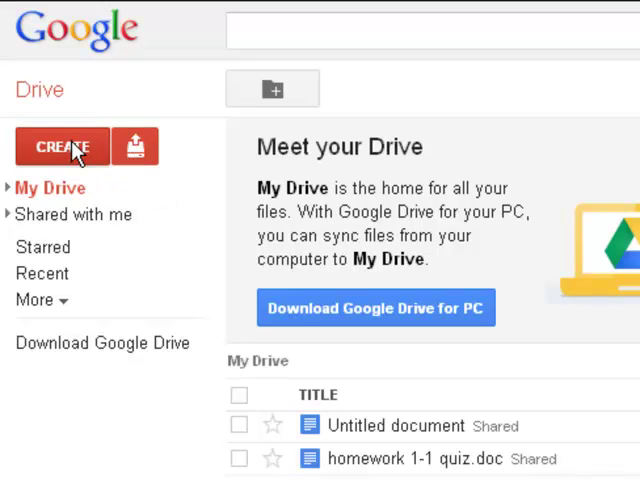
- Create a spreadsheet with headers number, price, total and enter 2 and 0.5 in row 2
left_click(60, 148)
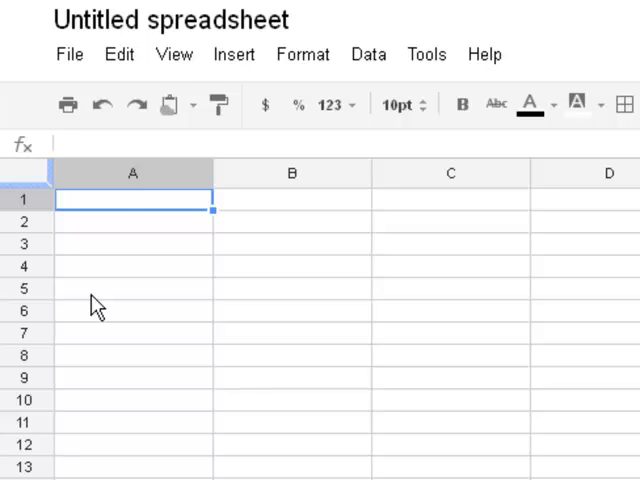
mouse_move(126, 216)
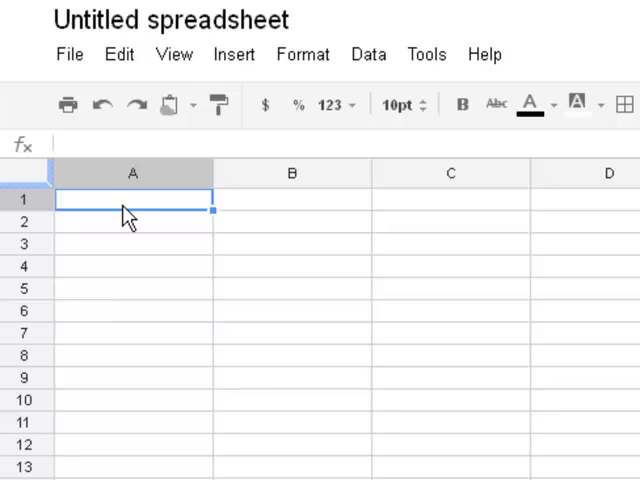
type("number")
left_click(450, 200)
type("tota")
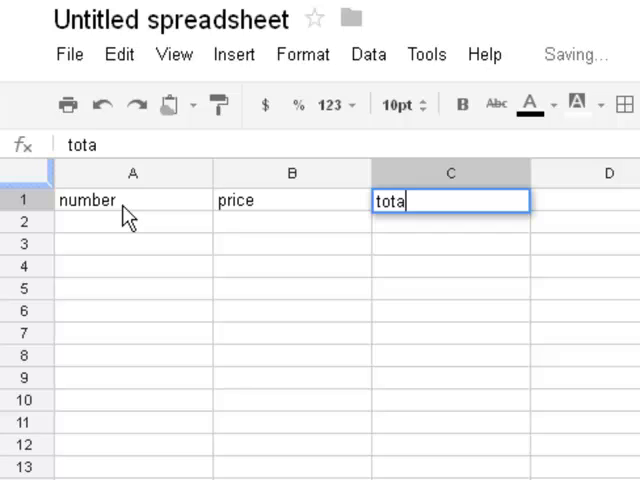
key("Return")
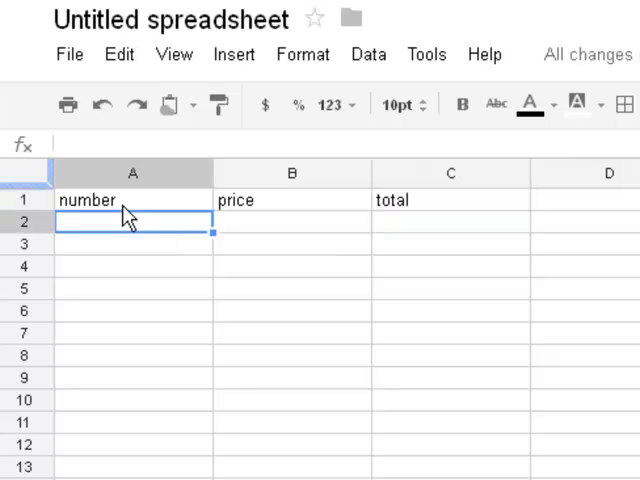
type("2")
left_click(292, 222)
type("0.5")
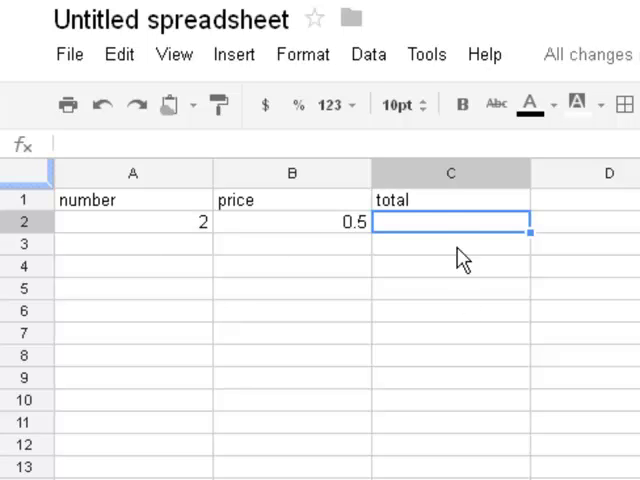
mouse_move(440, 230)
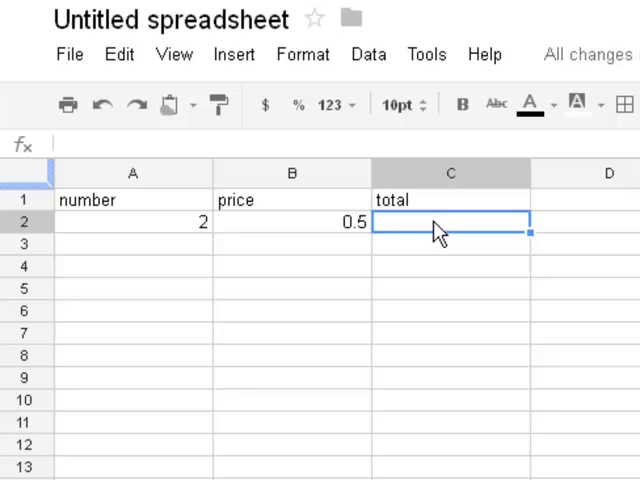
- Enter =A2*B2 in C2 so the total shows 1, then check its formula
type("=A2*B2")
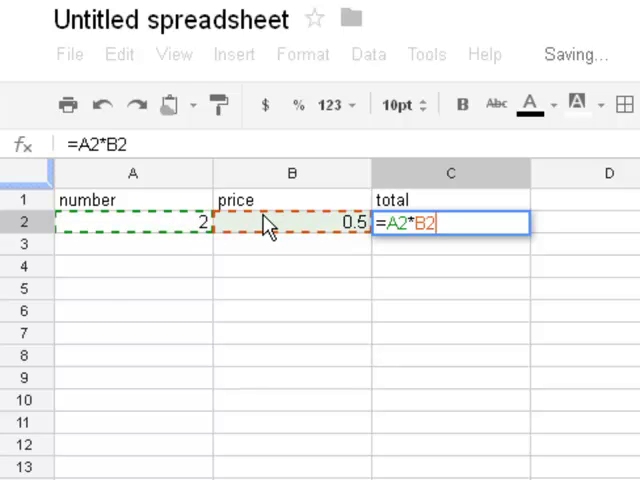
key("Return")
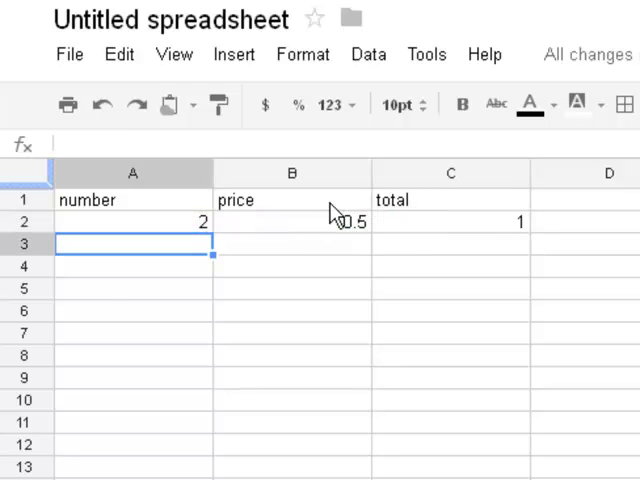
left_click(450, 220)
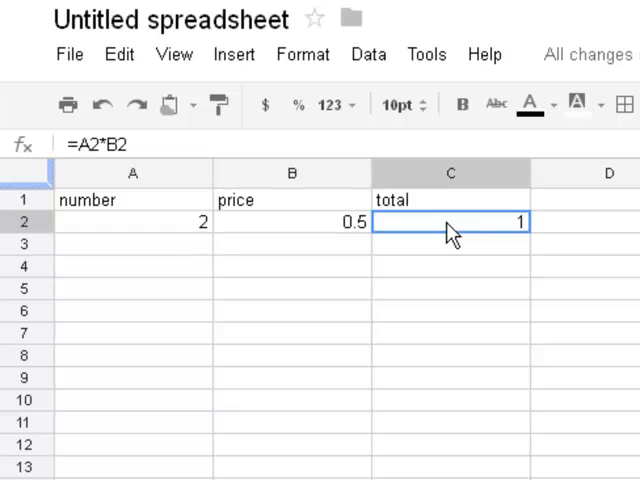
mouse_move(302, 54)
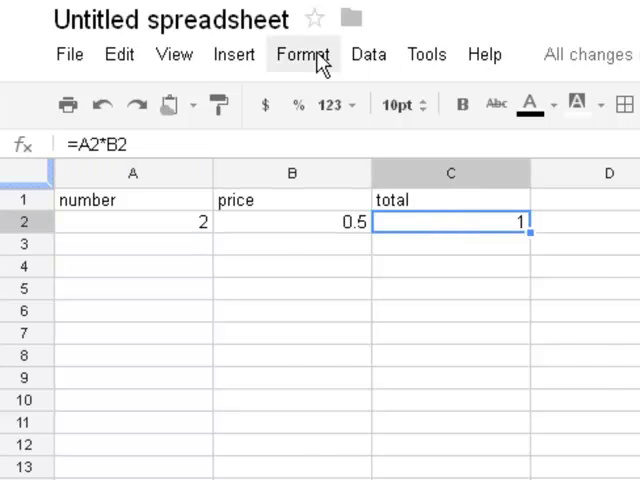
- Format the total as currency ($1) and open the full functions list
left_click(302, 54)
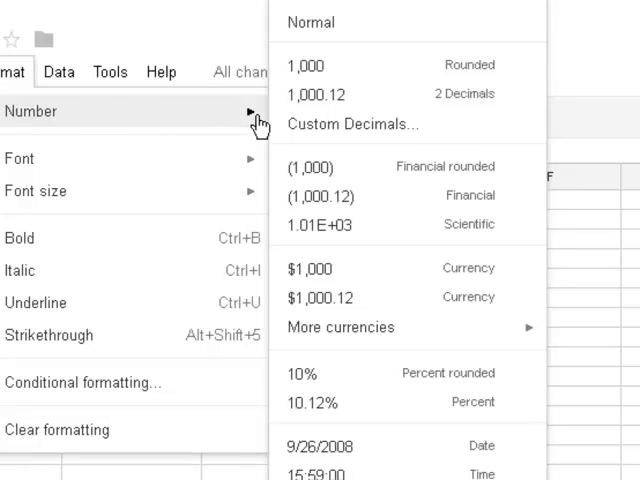
left_click(310, 268)
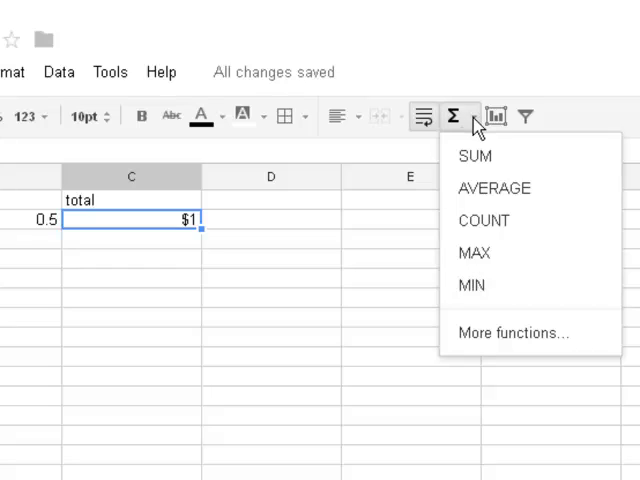
left_click(512, 332)
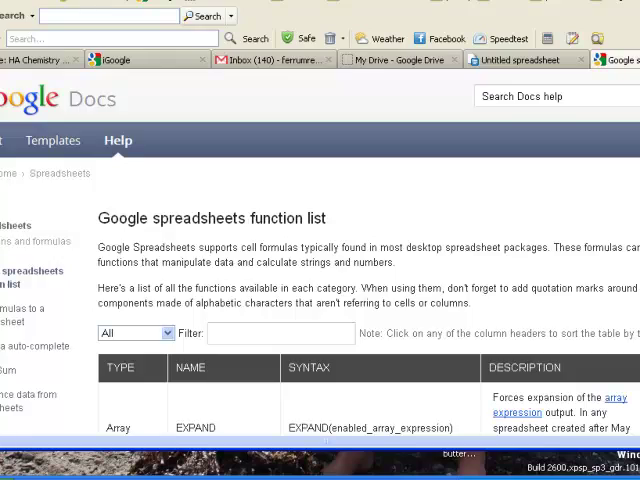
- Browse the spreadsheet function list page, then return to the Untitled spreadsheet
scroll("down", 3)
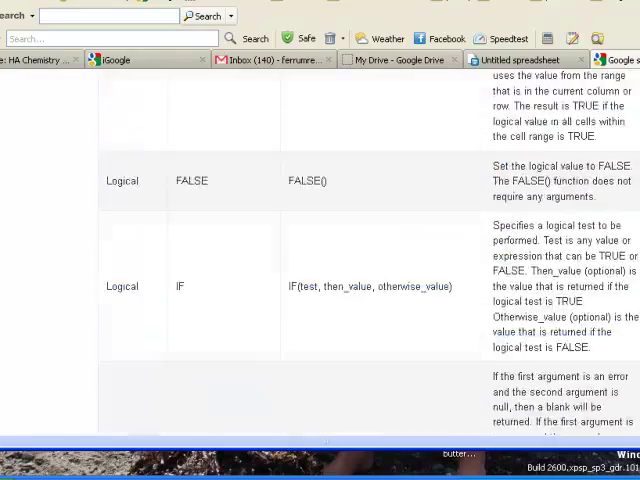
scroll("down", 3)
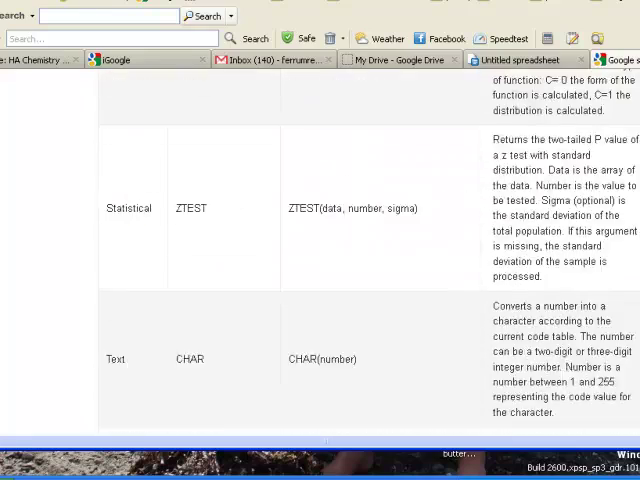
scroll("up", 3)
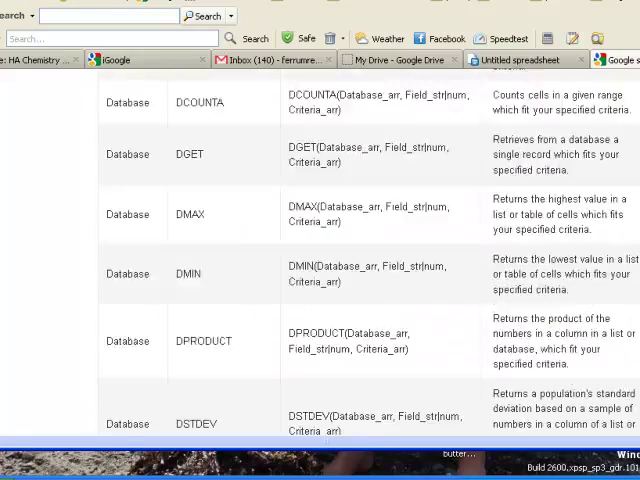
scroll("up", 3)
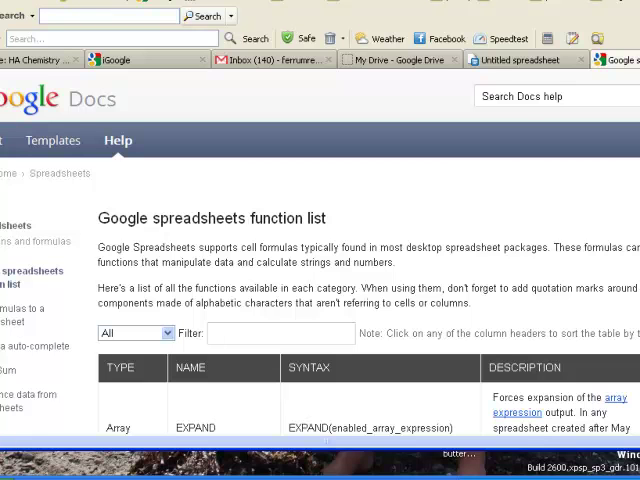
left_click(520, 60)
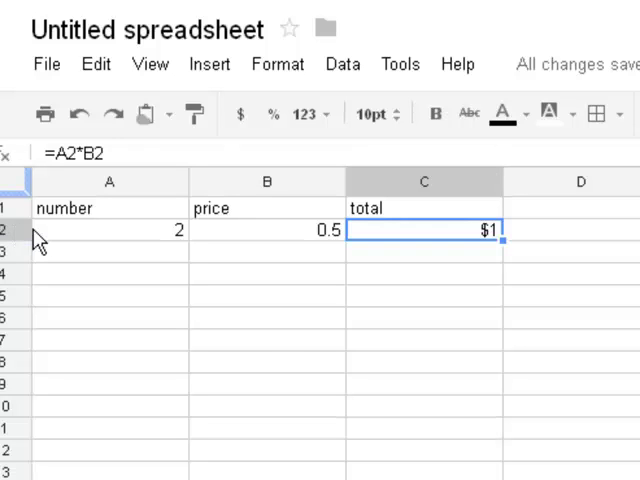
mouse_move(264, 322)
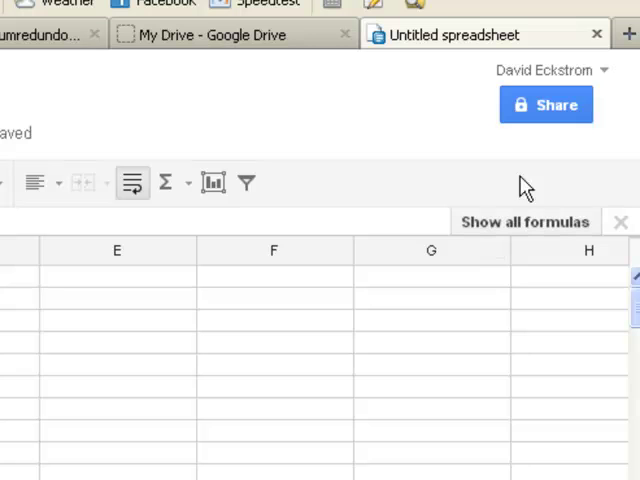
mouse_move(546, 104)
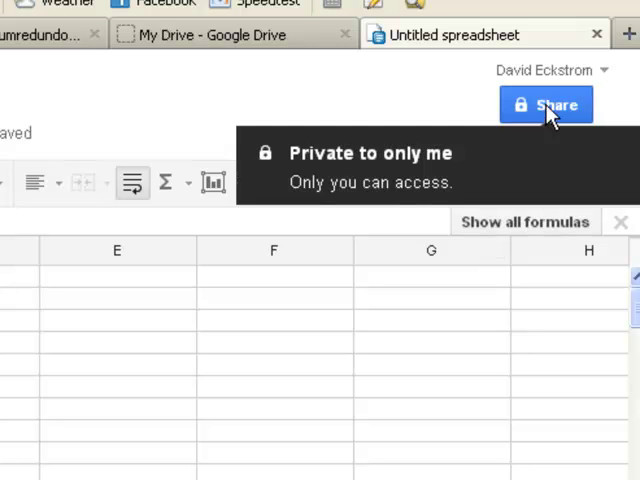
- Open Sharing settings for the private untitled spreadsheet via the Share button
left_click(544, 104)
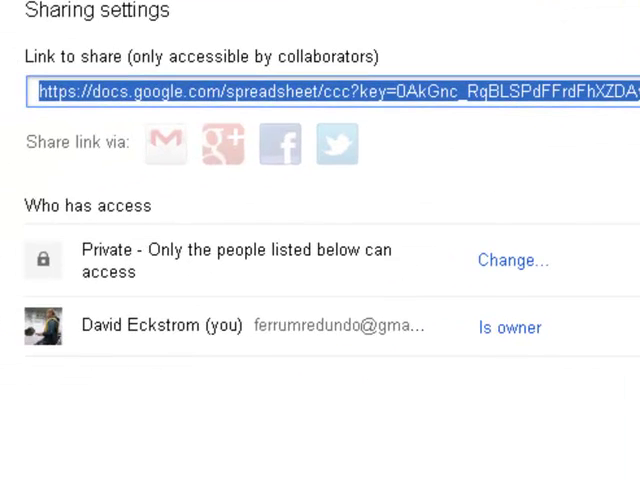
mouse_move(196, 290)
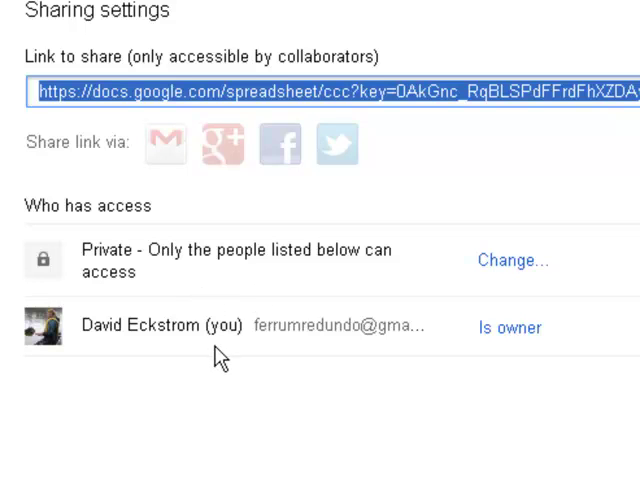
mouse_move(232, 344)
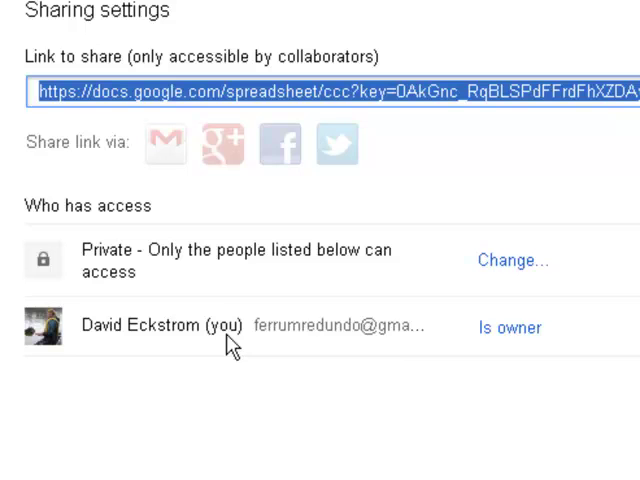
mouse_move(528, 276)
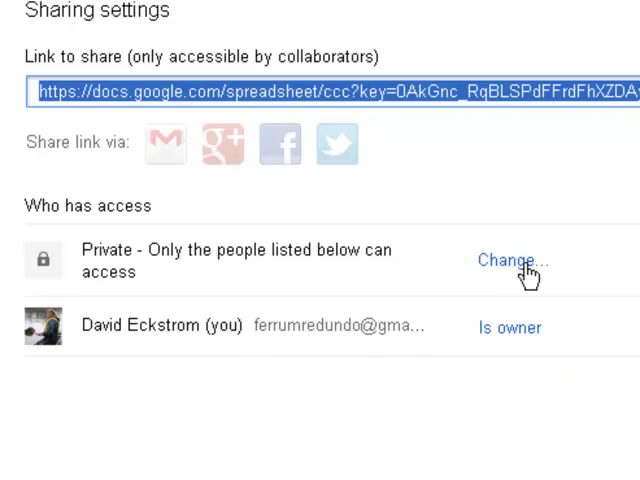
- Set visibility to Anyone with the link and allow anyone to edit without sign-in
left_click(512, 260)
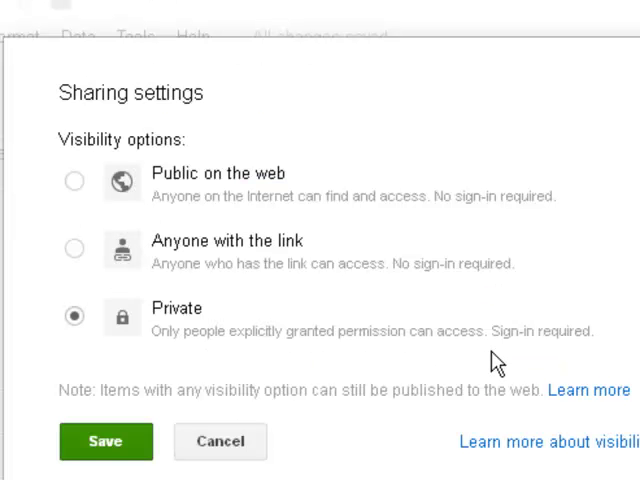
mouse_move(280, 250)
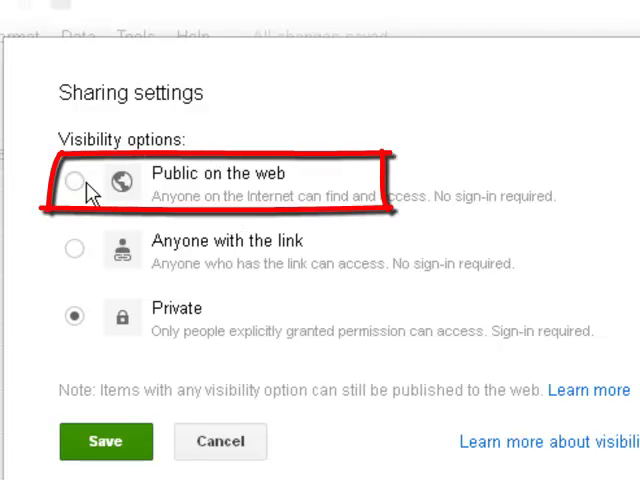
left_click(74, 180)
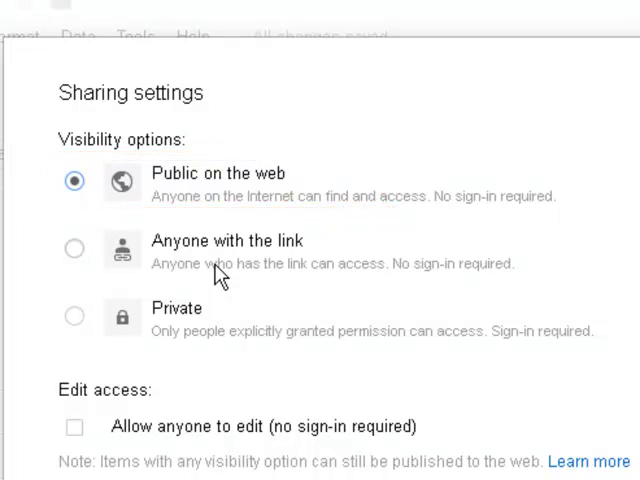
mouse_move(264, 218)
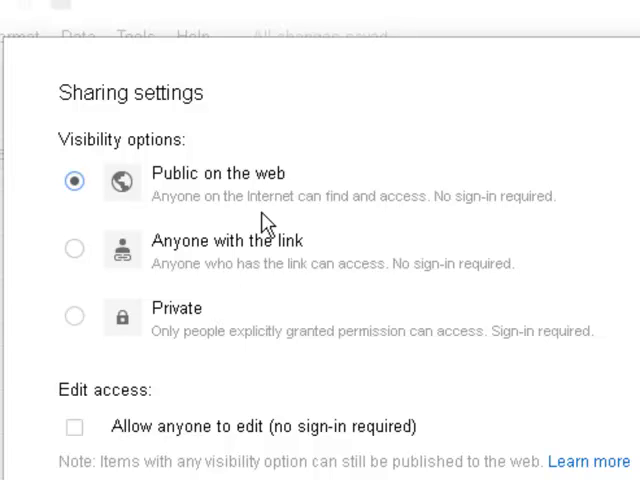
mouse_move(76, 256)
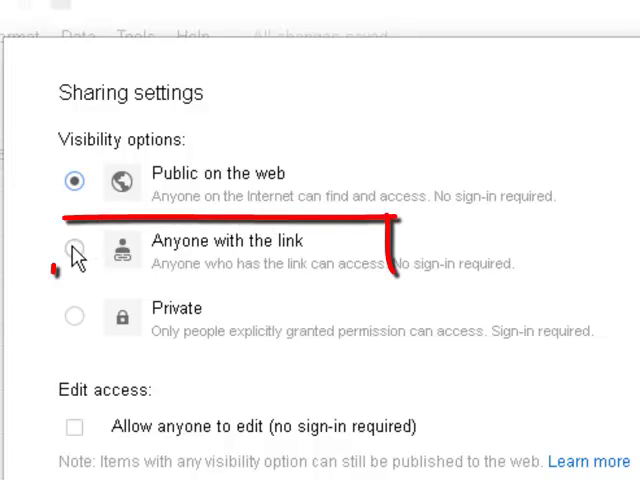
left_click(74, 248)
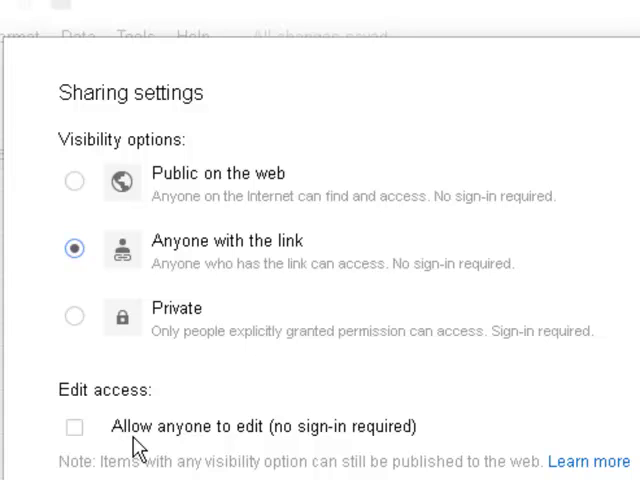
mouse_move(136, 448)
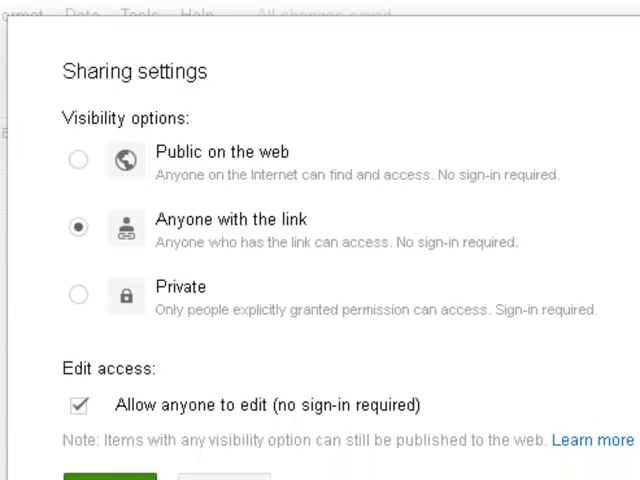
scroll("down", 3)
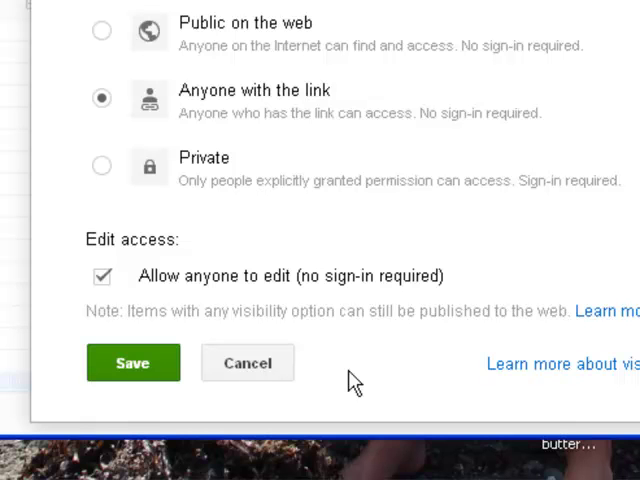
- Save the visibility change so the editable share link is shown
left_click(132, 362)
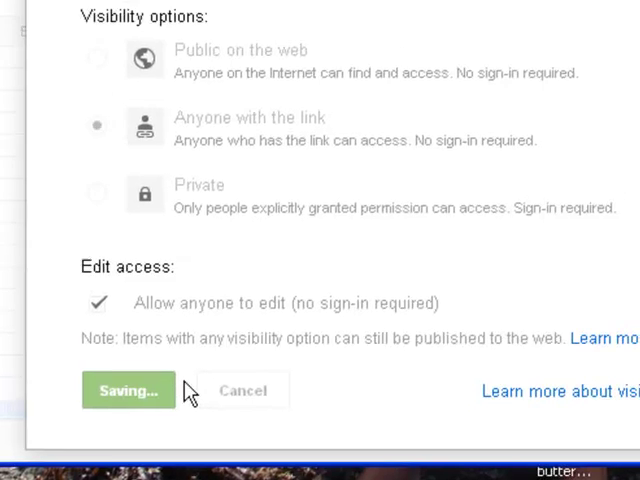
left_click(128, 390)
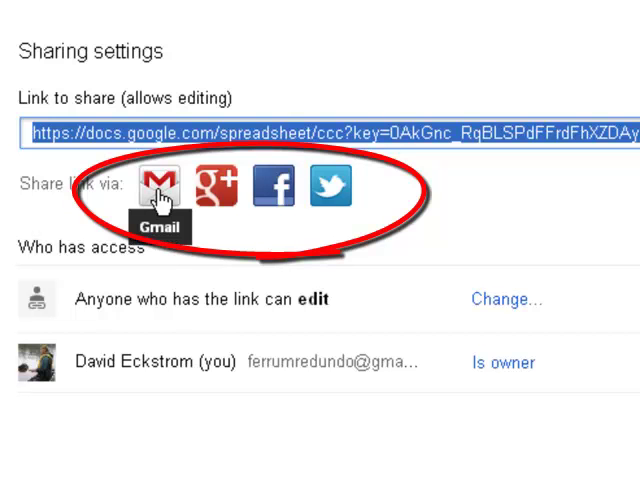
mouse_move(262, 196)
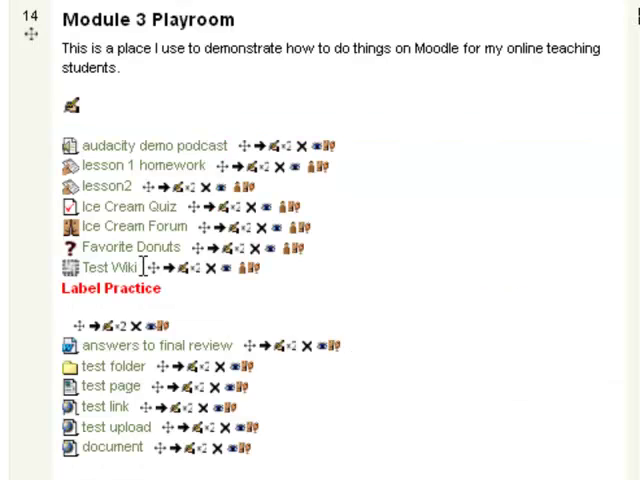
- Add a URL resource to the course and name it spreadsheet
scroll("down", 3)
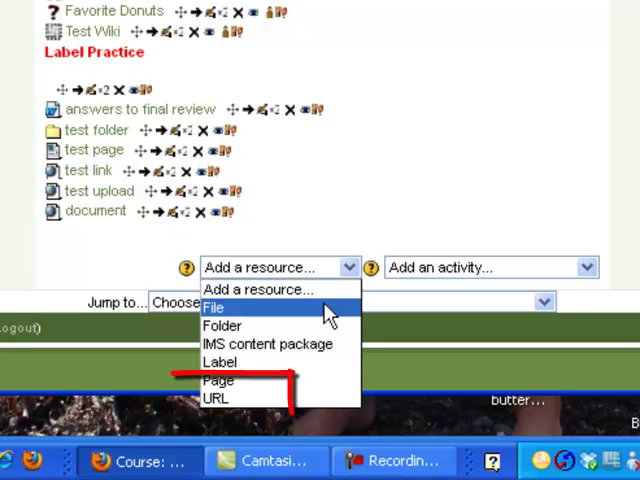
left_click(216, 396)
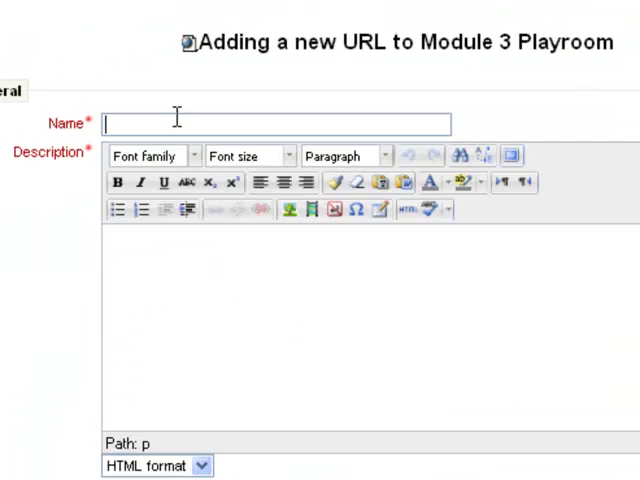
type("spreadsheet")
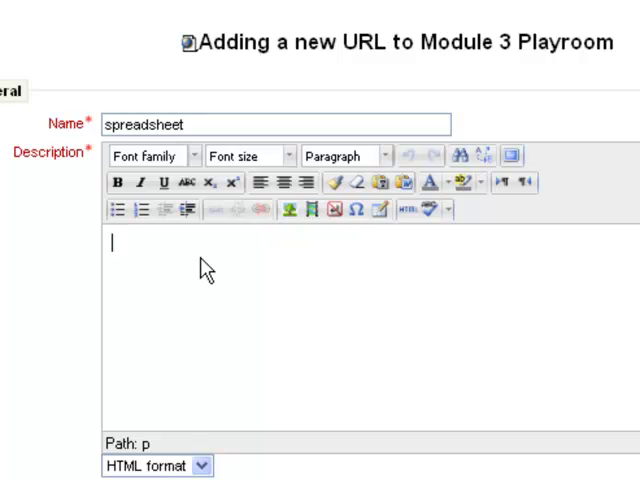
type("s")
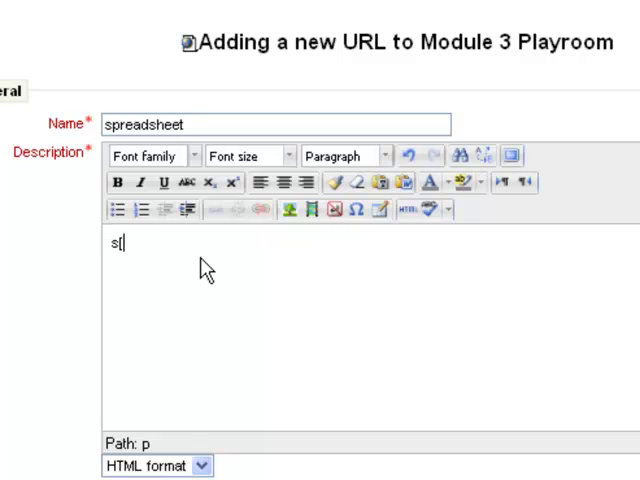
type("preadsheet")
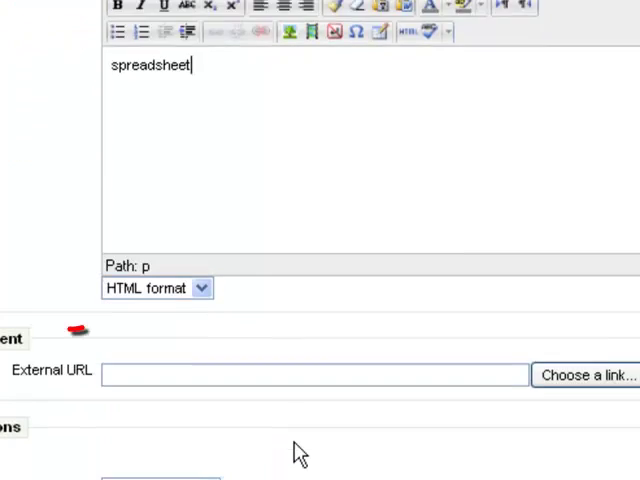
- Paste the spreadsheet's share link as External URL and save back to the course
scroll("down", 3)
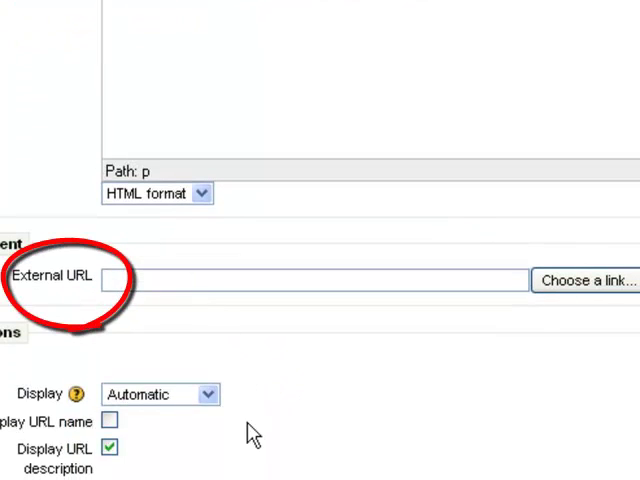
type("/ccc?key=0AkGnc_RqBLSPdFFrdFhXZDAybHQtaFpSd1dTd1JYR2c")
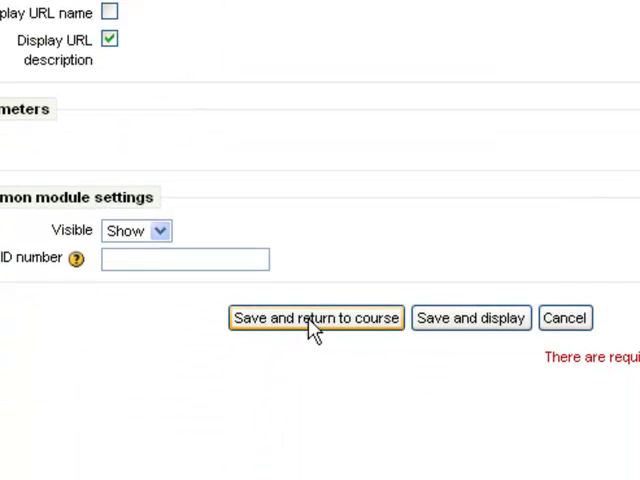
left_click(316, 316)
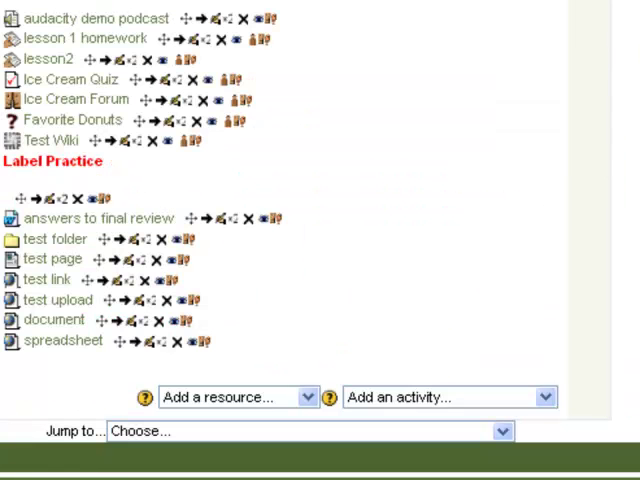
mouse_move(78, 356)
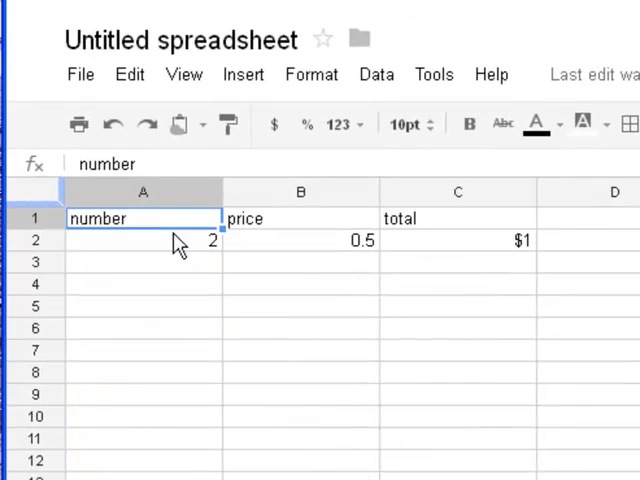
- Change the number in cell A2 from 2 to 3
type("3")
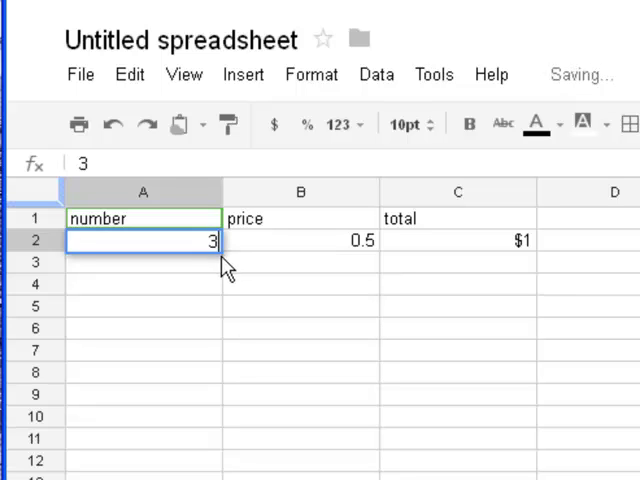